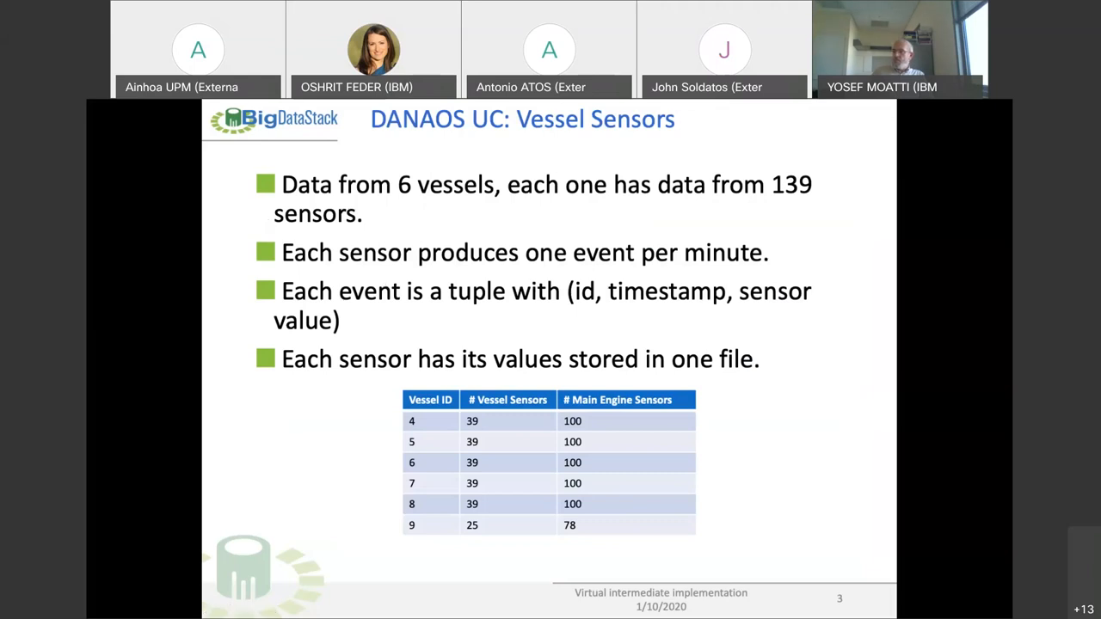
- Leave the Vessel Sensors slideshow for the ss-upm-cep-master-0 pod Terminal in OpenShift
{"action": "left_click", "coordinate": [272, 611]}
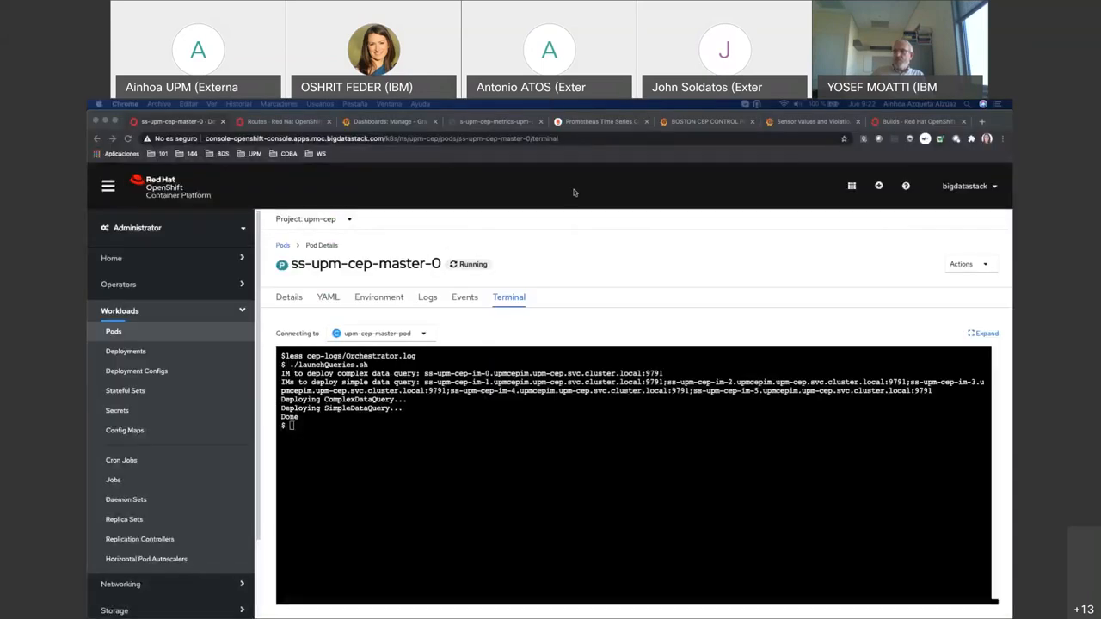
- Bring up the BOSTON CEP CONTROL PANEL dashboard with memory, CPU, queue and network charts
{"action": "left_click", "coordinate": [808, 121]}
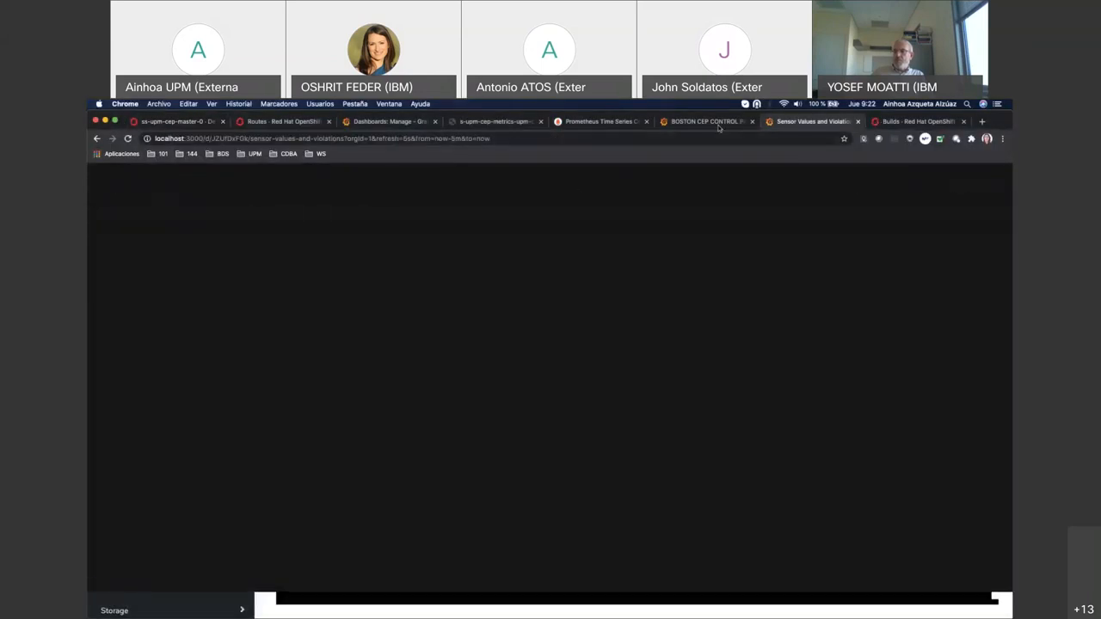
{"action": "left_click", "coordinate": [705, 120]}
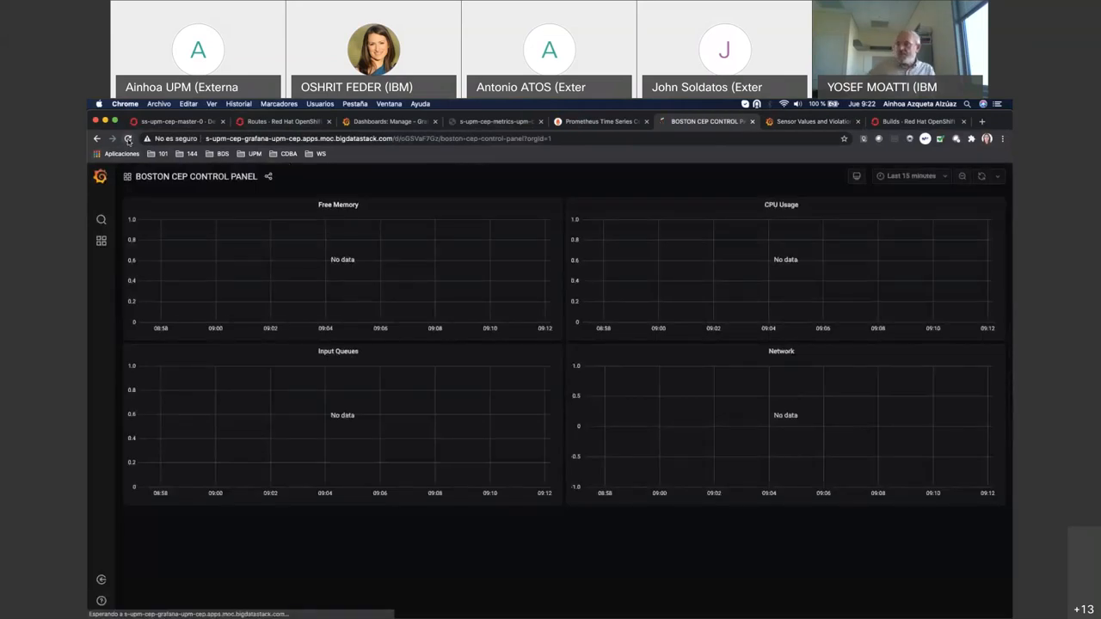
{"action": "left_click", "coordinate": [128, 138]}
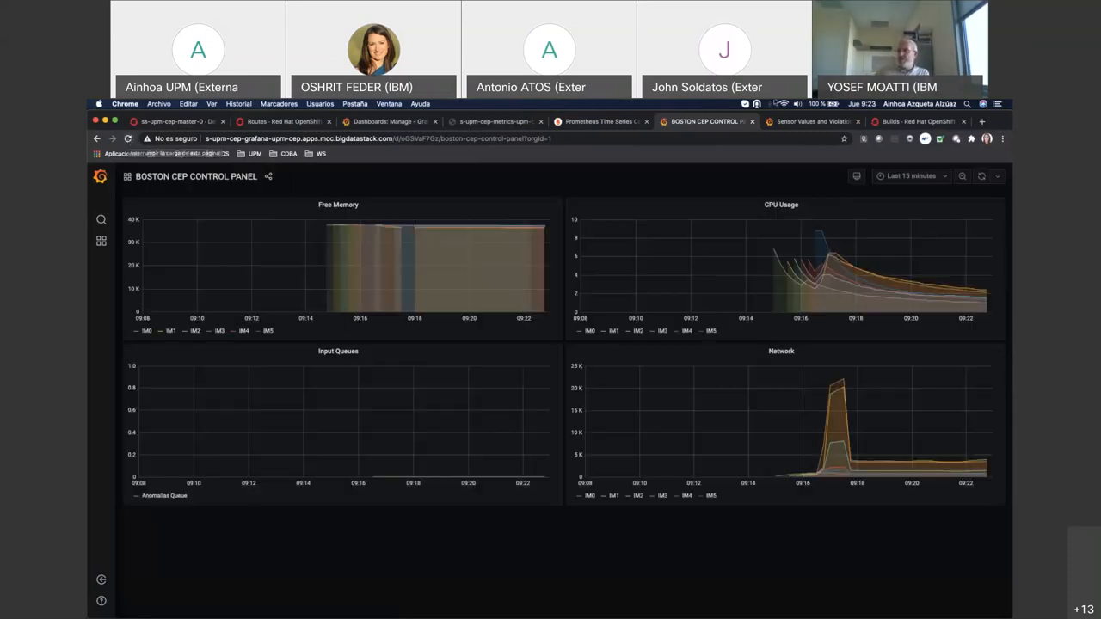
{"action": "left_click", "coordinate": [808, 120]}
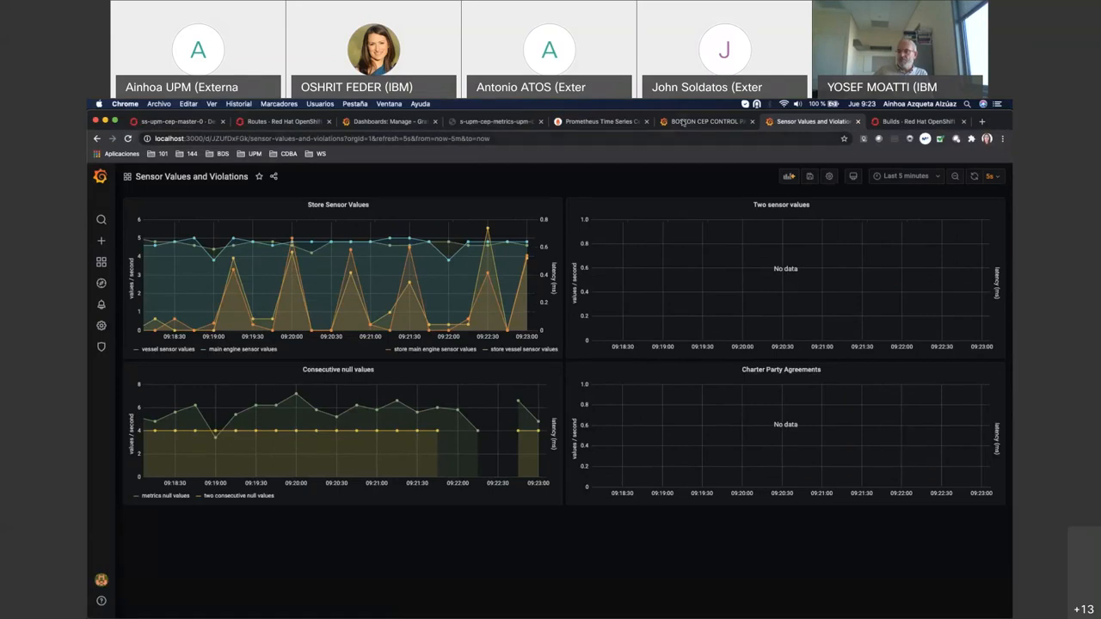
{"action": "left_click", "coordinate": [705, 120]}
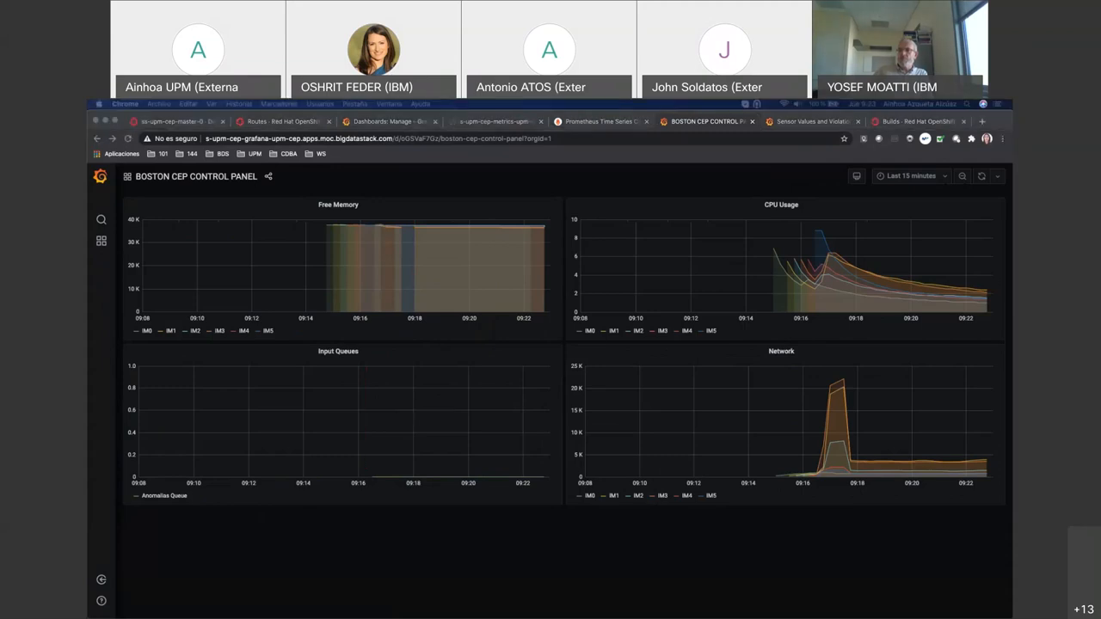
{"action": "mouse_move", "coordinate": [385, 183]}
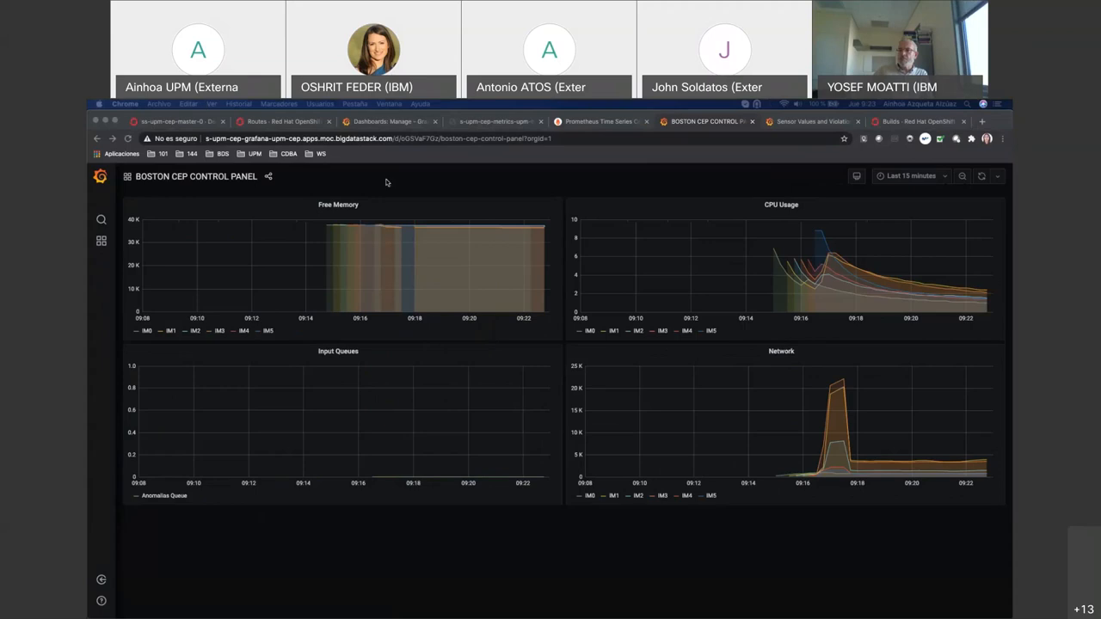
{"action": "mouse_move", "coordinate": [441, 191]}
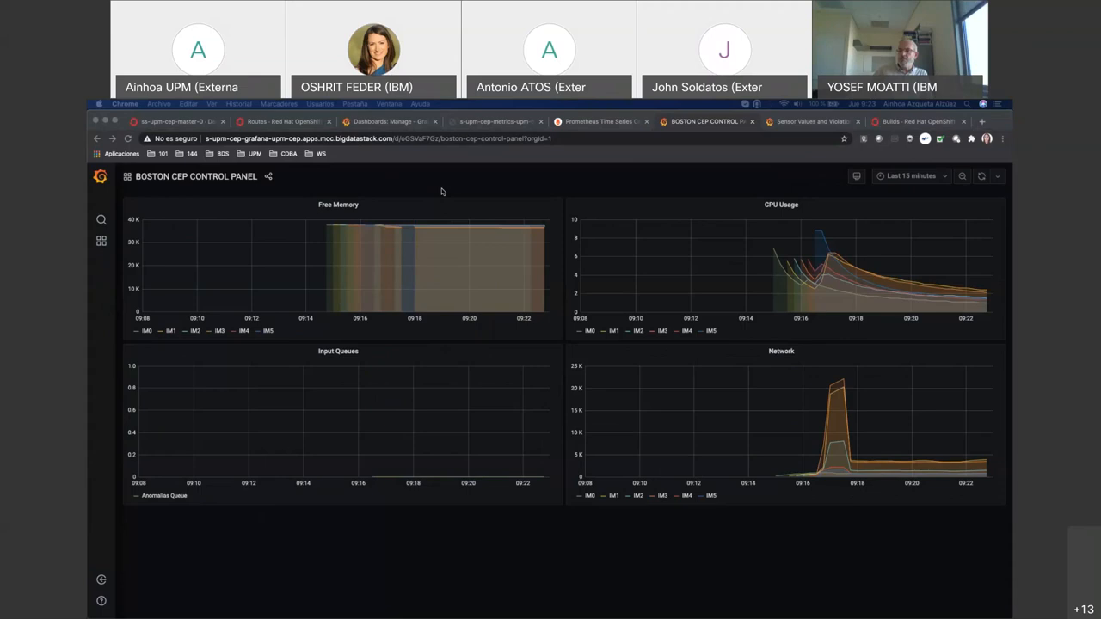
{"action": "mouse_move", "coordinate": [320, 220]}
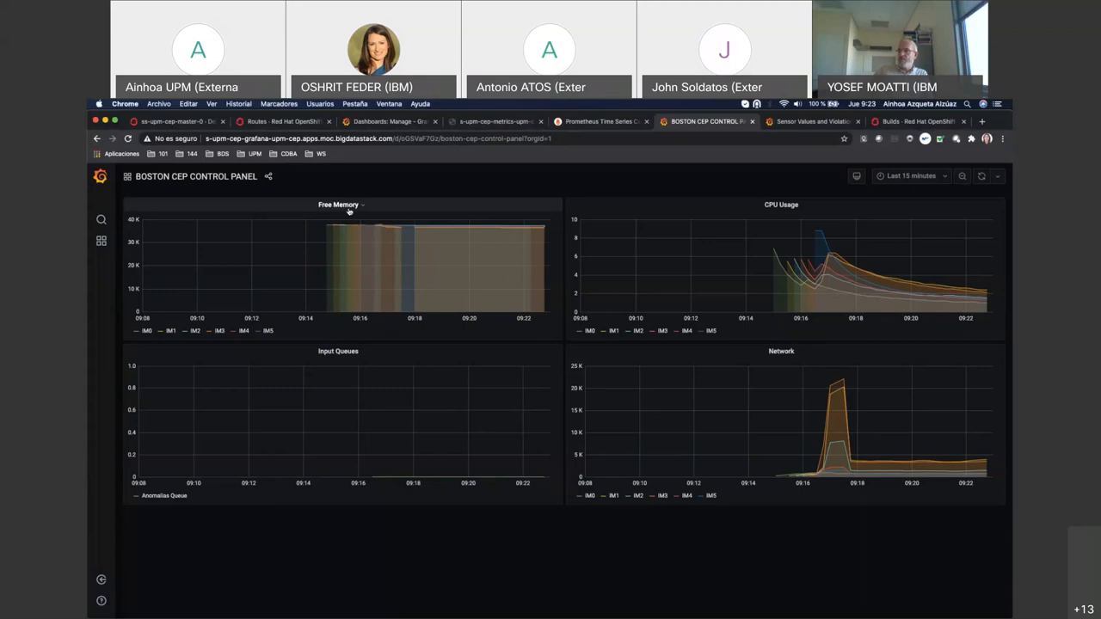
{"action": "mouse_move", "coordinate": [661, 239]}
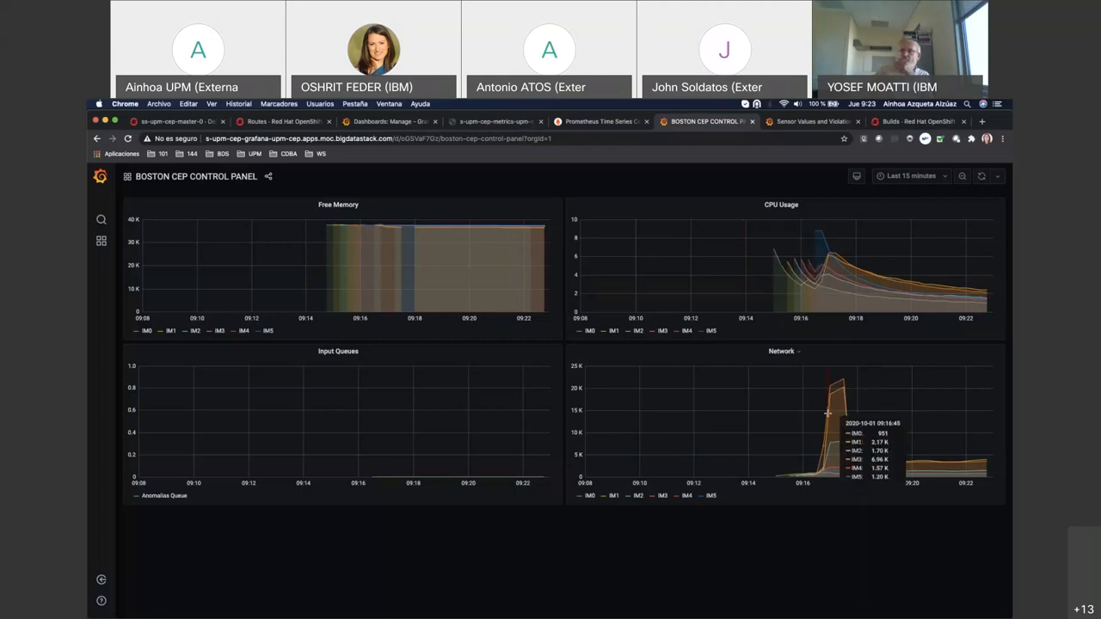
{"action": "mouse_move", "coordinate": [874, 414]}
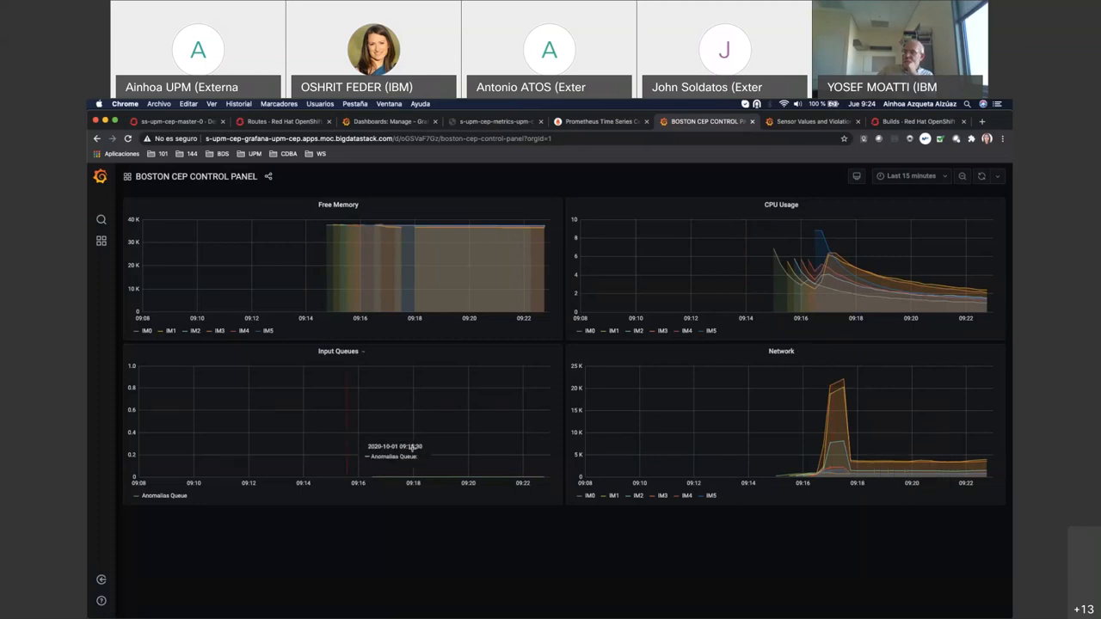
{"action": "mouse_move", "coordinate": [478, 401]}
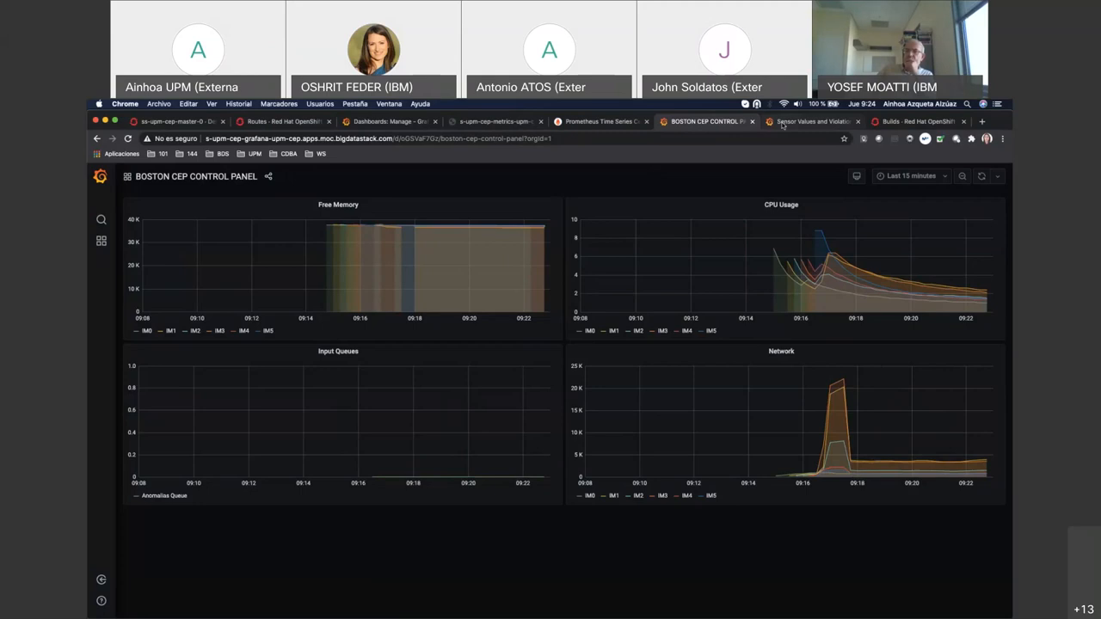
- Return to the Sensor Values and Violations dashboard after reviewing the control panel charts
{"action": "left_click", "coordinate": [809, 121]}
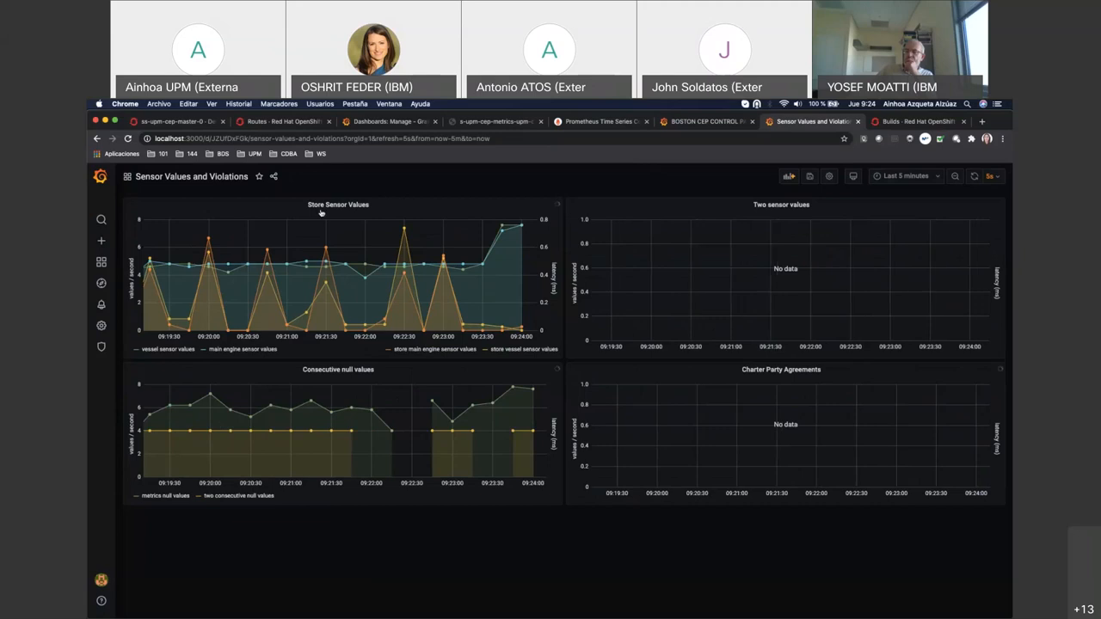
{"action": "mouse_move", "coordinate": [340, 249]}
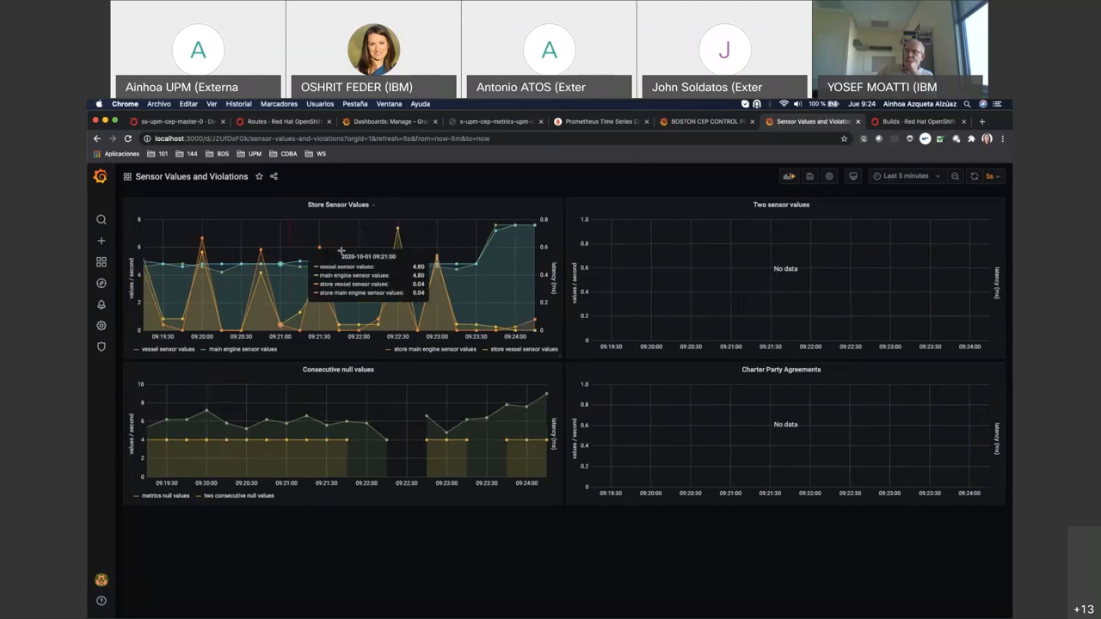
{"action": "mouse_move", "coordinate": [361, 250]}
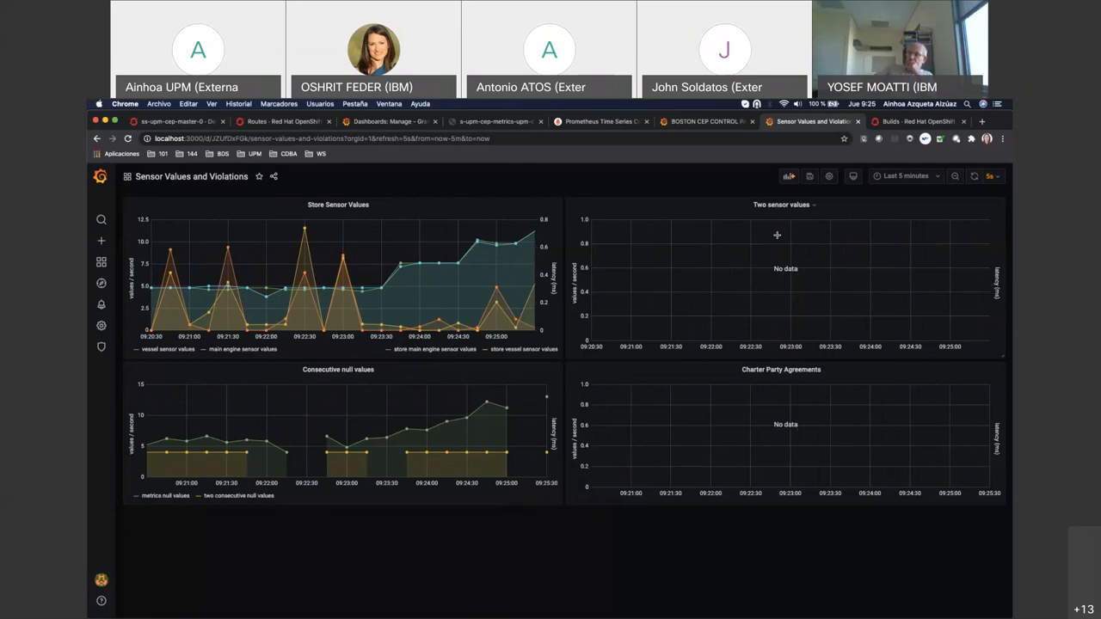
{"action": "mouse_move", "coordinate": [753, 217]}
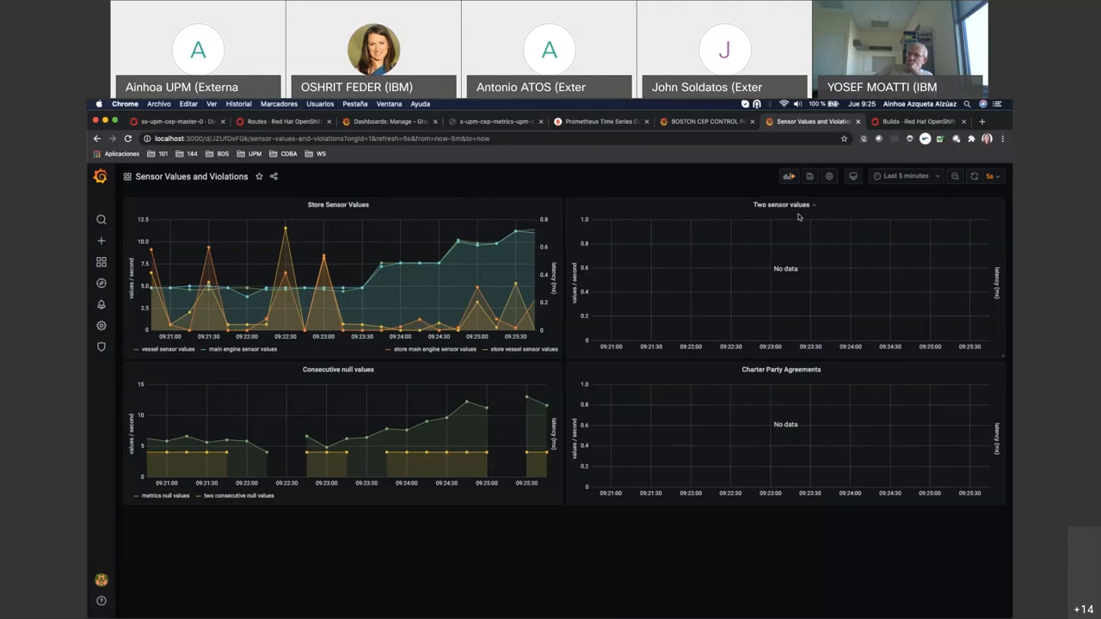
{"action": "mouse_move", "coordinate": [781, 447]}
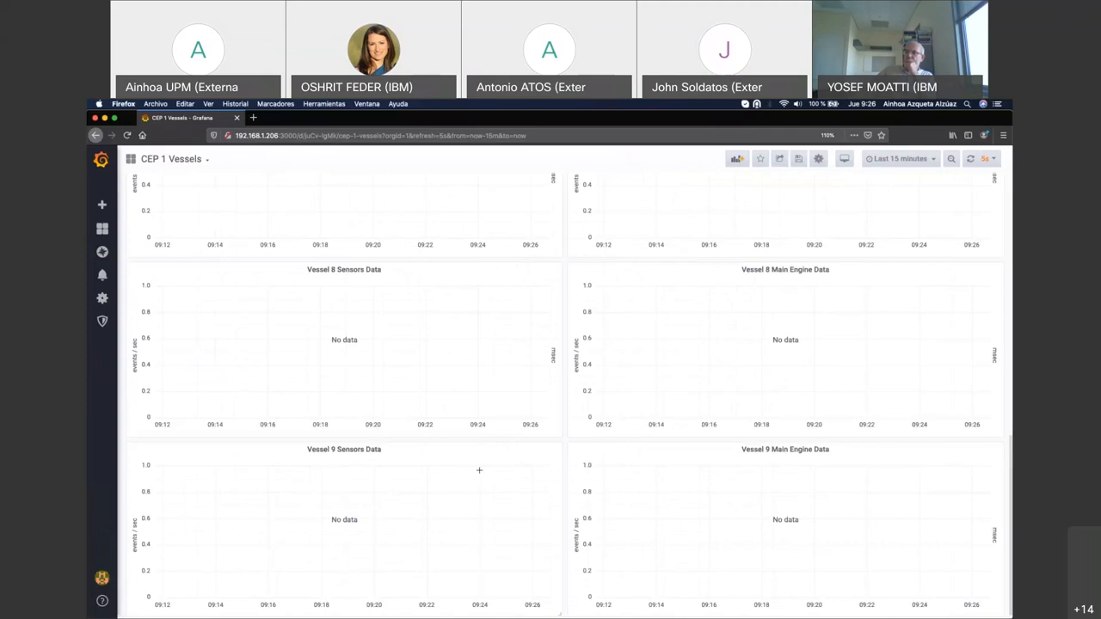
- Scroll through the CEP 1 Vessels per-vessel sensor and main engine panels
{"action": "scroll", "scroll_direction": "down", "scroll_amount": 3}
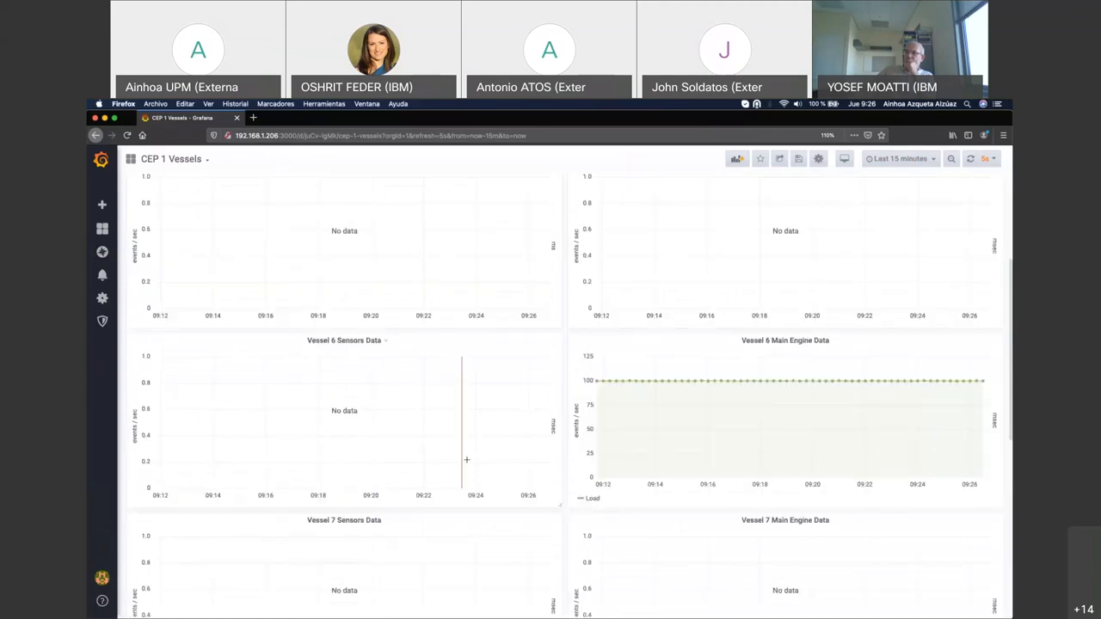
{"action": "scroll", "scroll_direction": "down", "scroll_amount": 3}
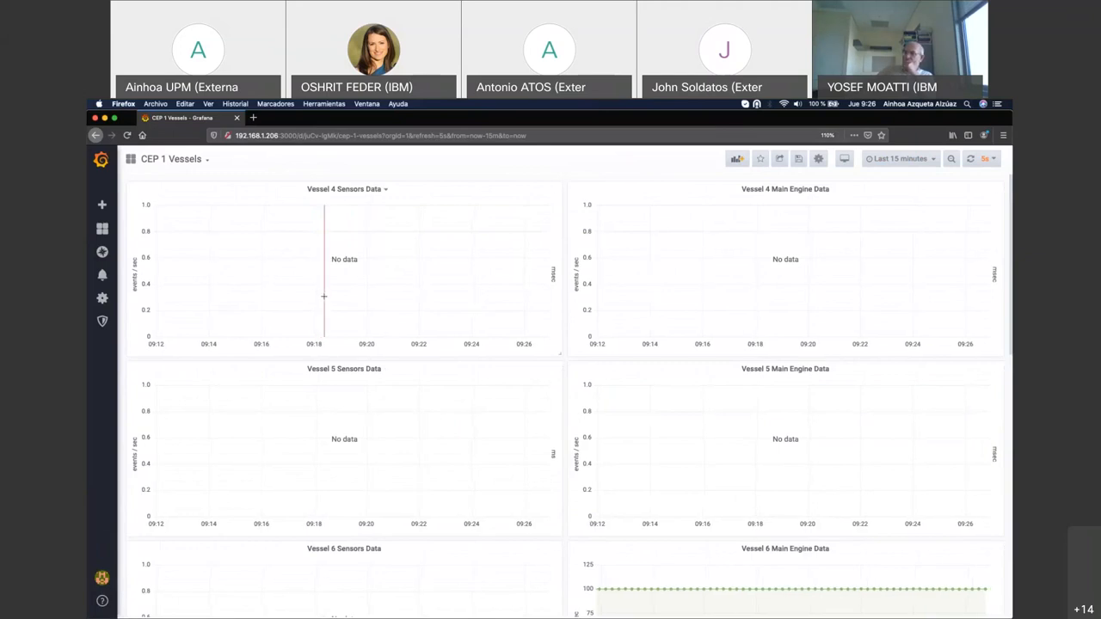
{"action": "mouse_move", "coordinate": [323, 292]}
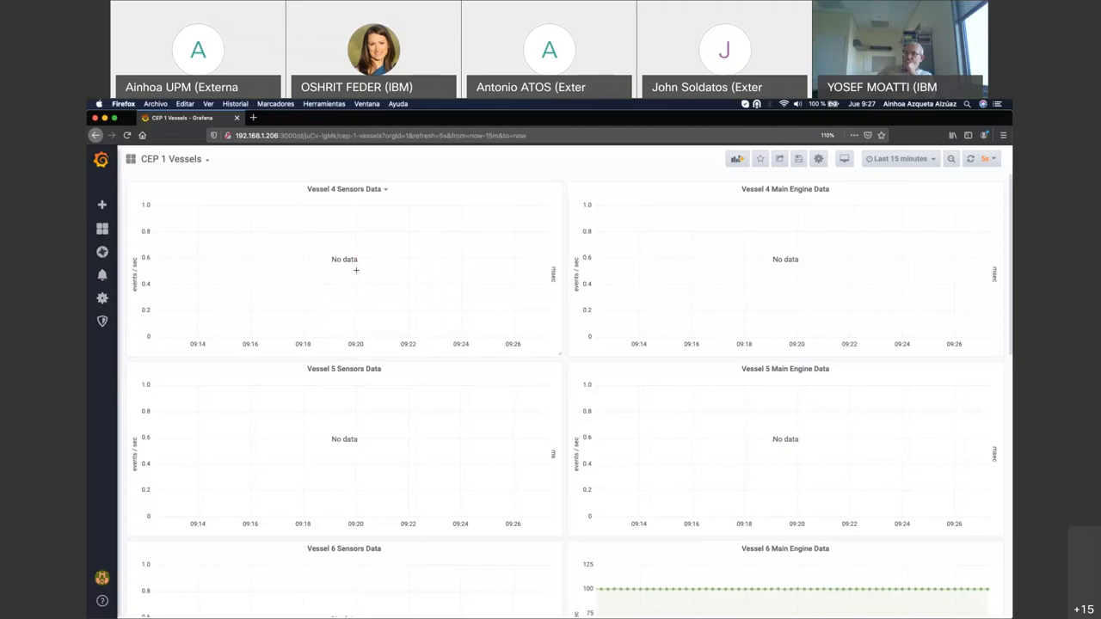
{"action": "scroll", "scroll_direction": "down", "scroll_amount": 3}
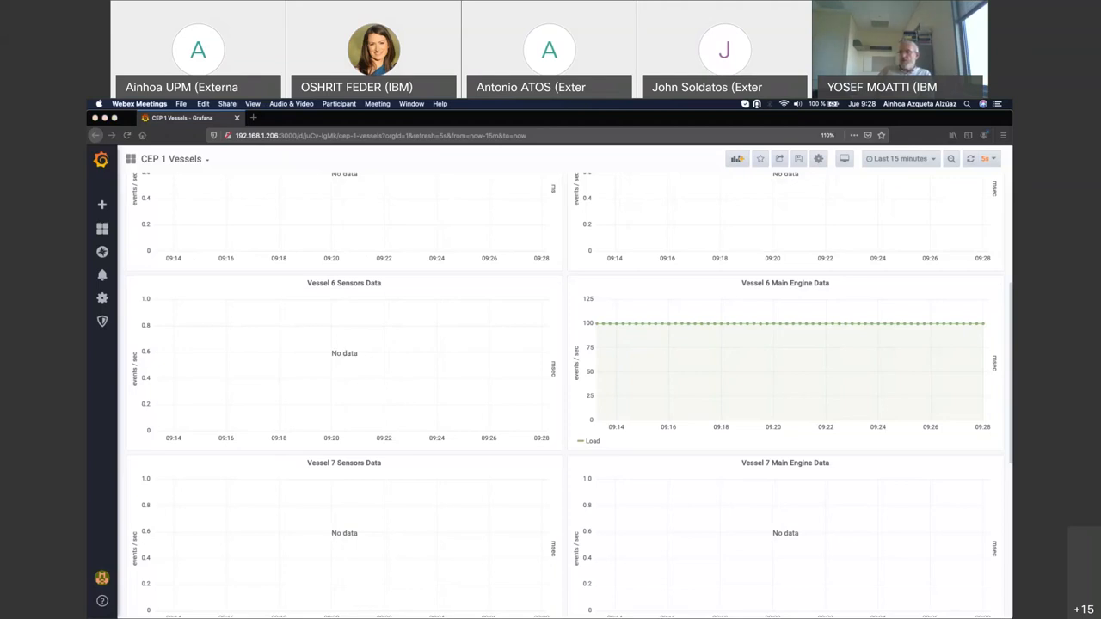
{"action": "mouse_move", "coordinate": [558, 121]}
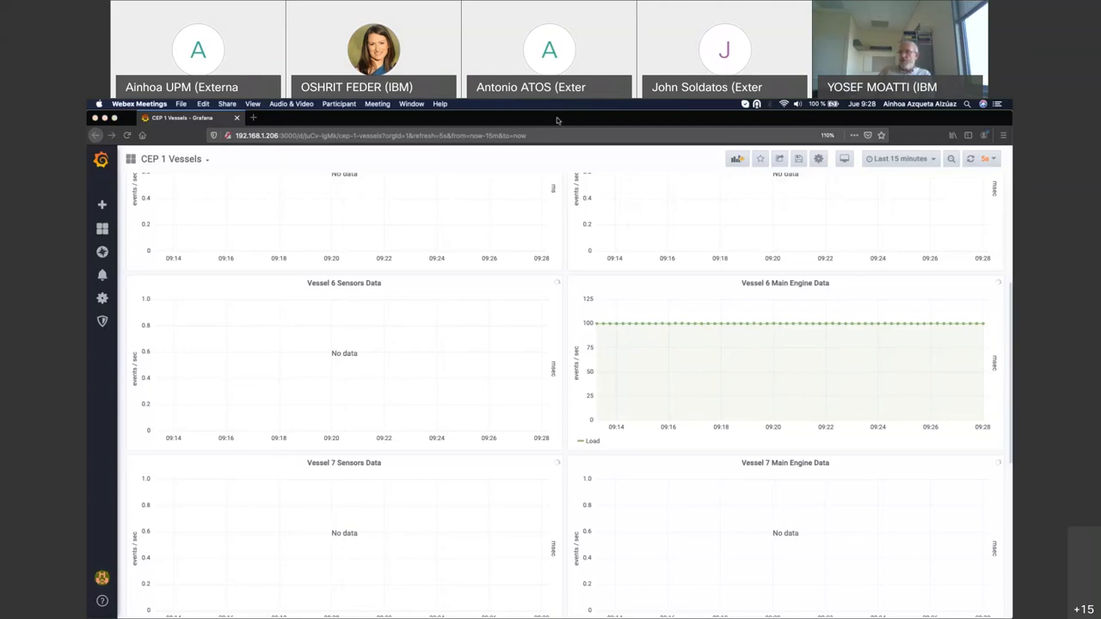